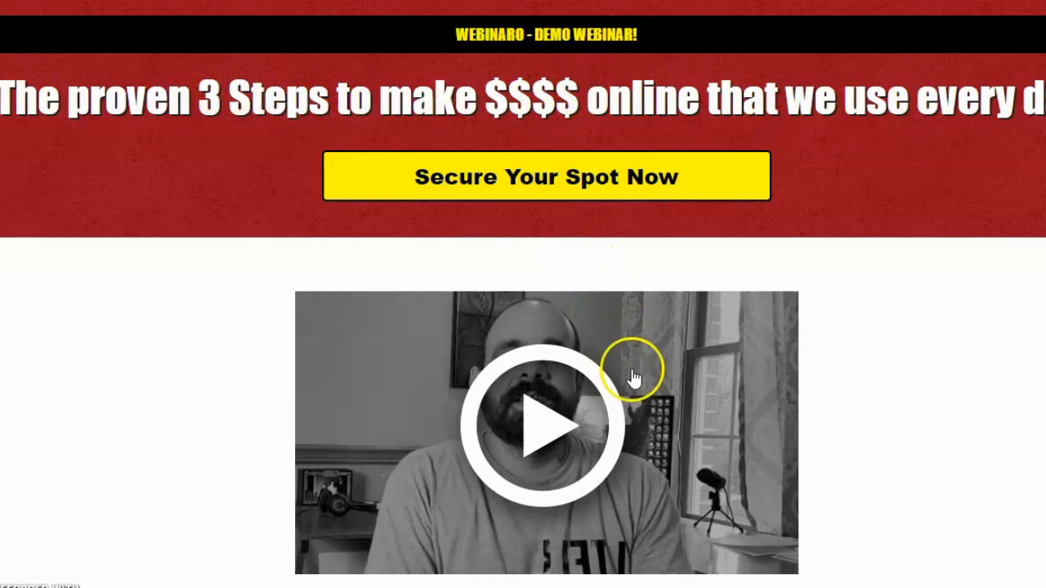
# Step: Scroll the demo sales page and use Secure Your Spot Now to reach the Webinars dashboard
pyautogui.scroll(-3)
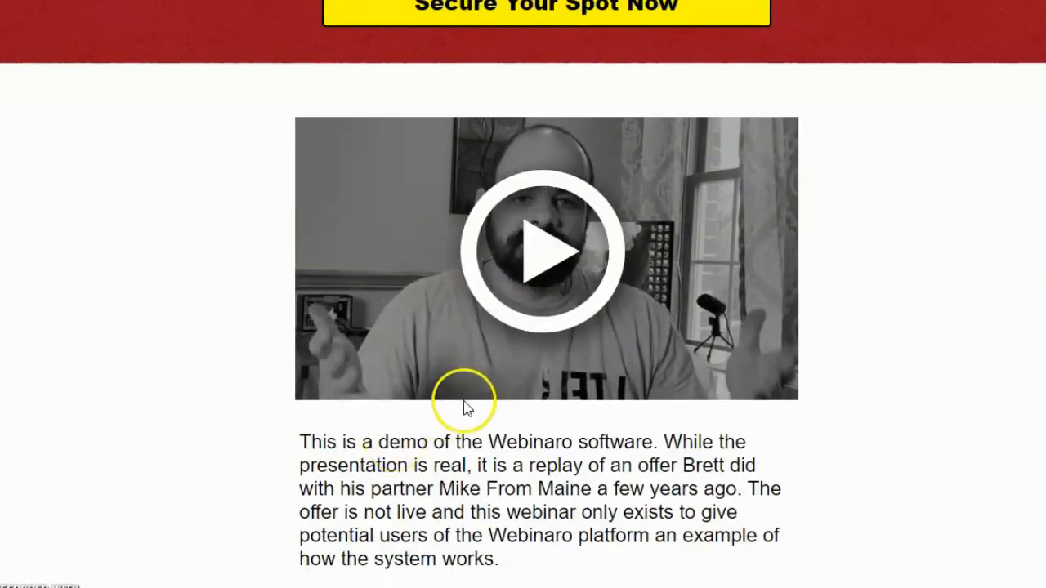
pyautogui.scroll(-3)
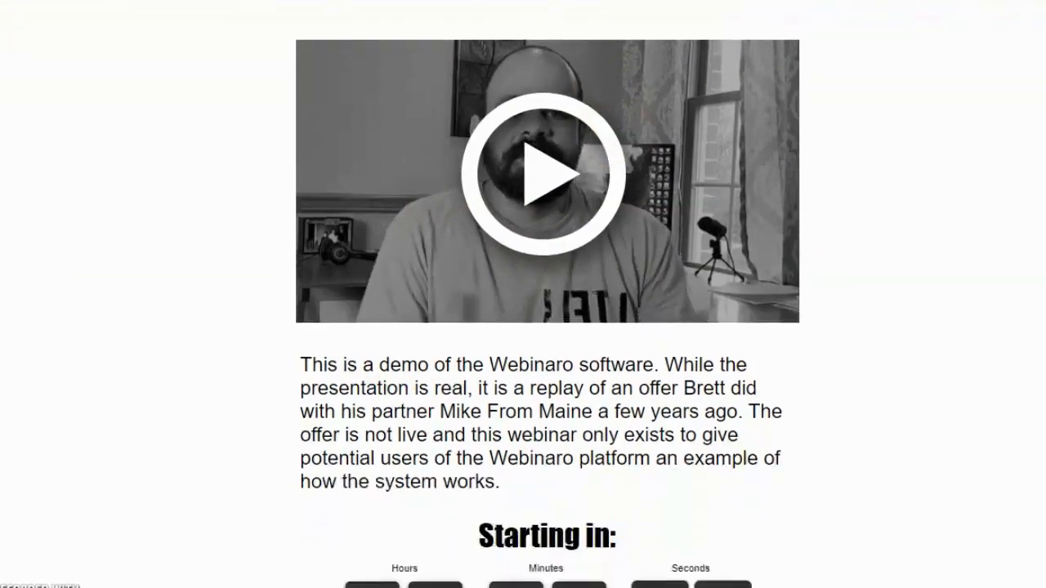
pyautogui.scroll(-3)
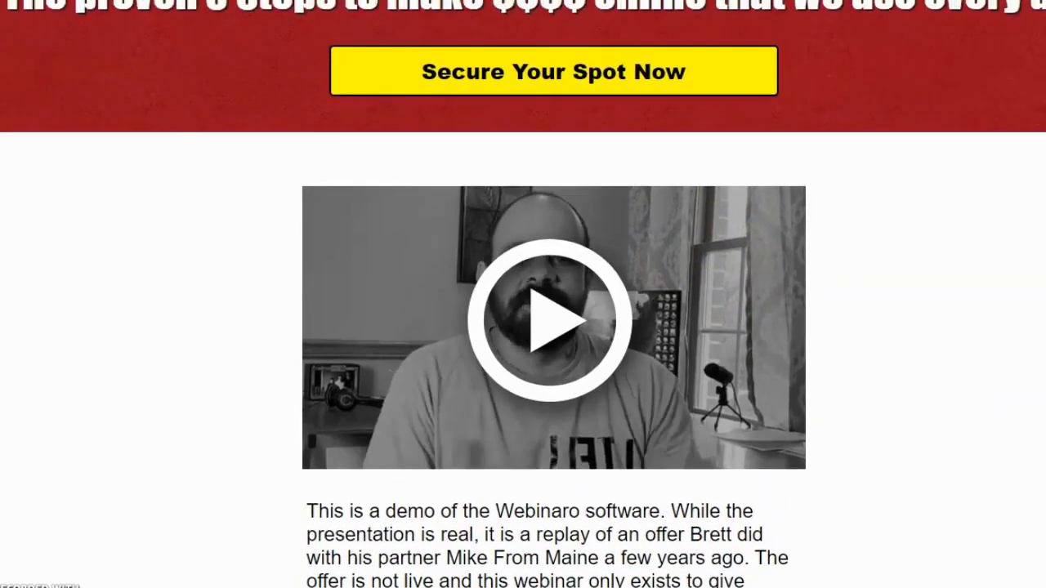
pyautogui.scroll(-3)
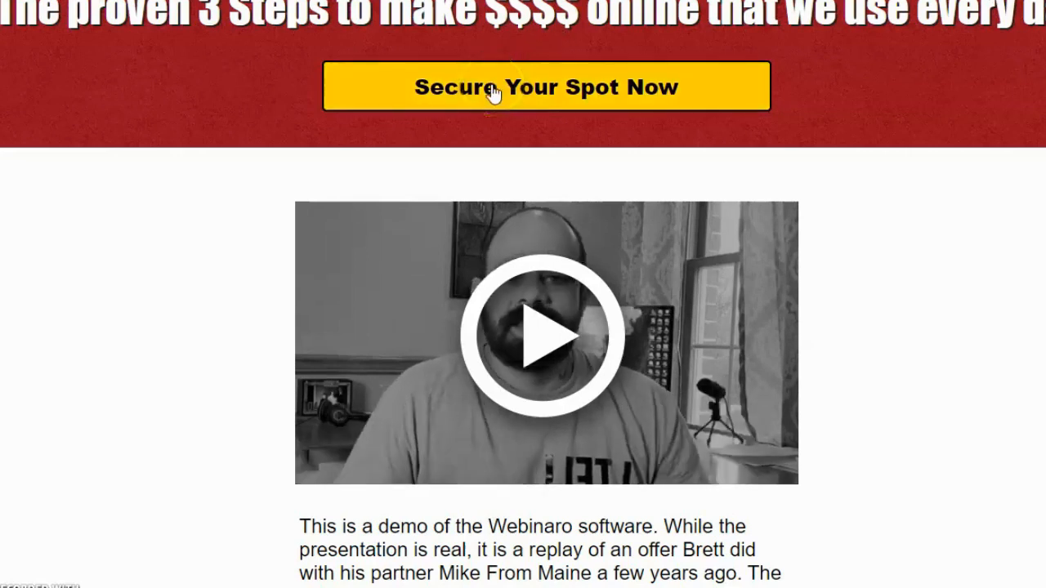
pyautogui.click(546, 86)
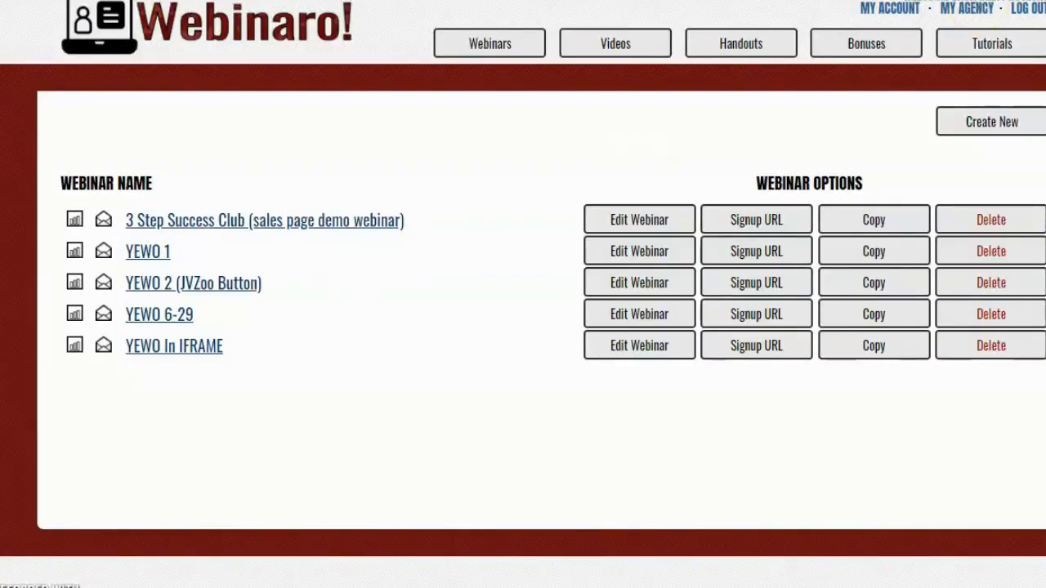
# Step: Glance at the hosted Videos list, then edit the 3 Step Success Club webinar
pyautogui.click(614, 42)
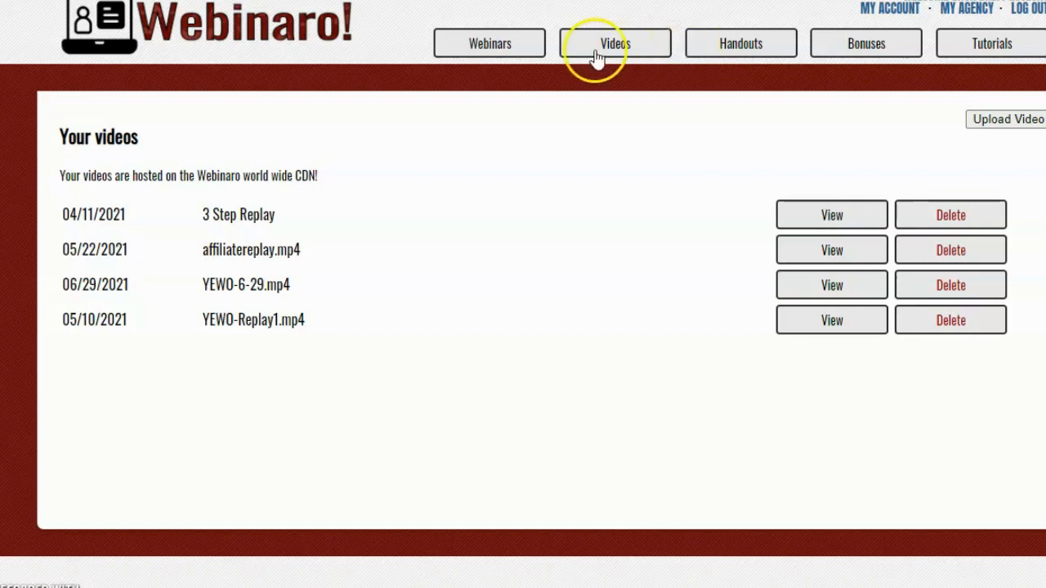
pyautogui.click(490, 42)
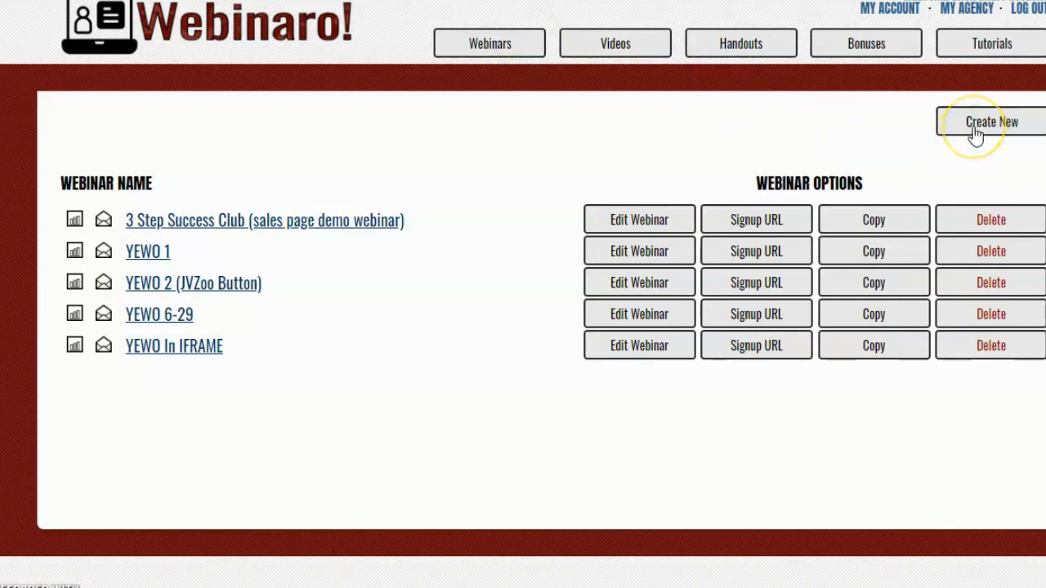
pyautogui.moveTo(640, 225)
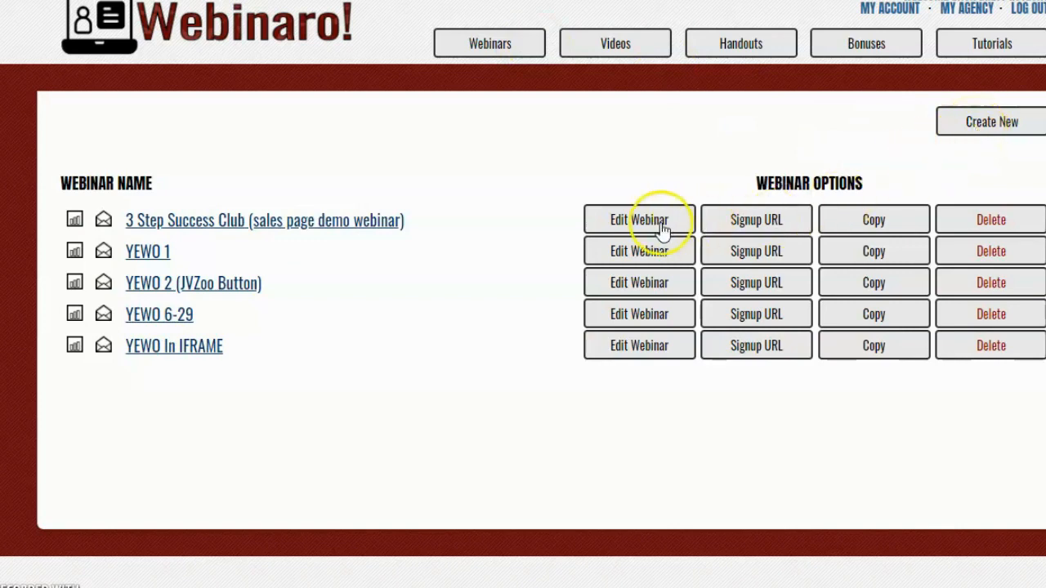
pyautogui.click(640, 219)
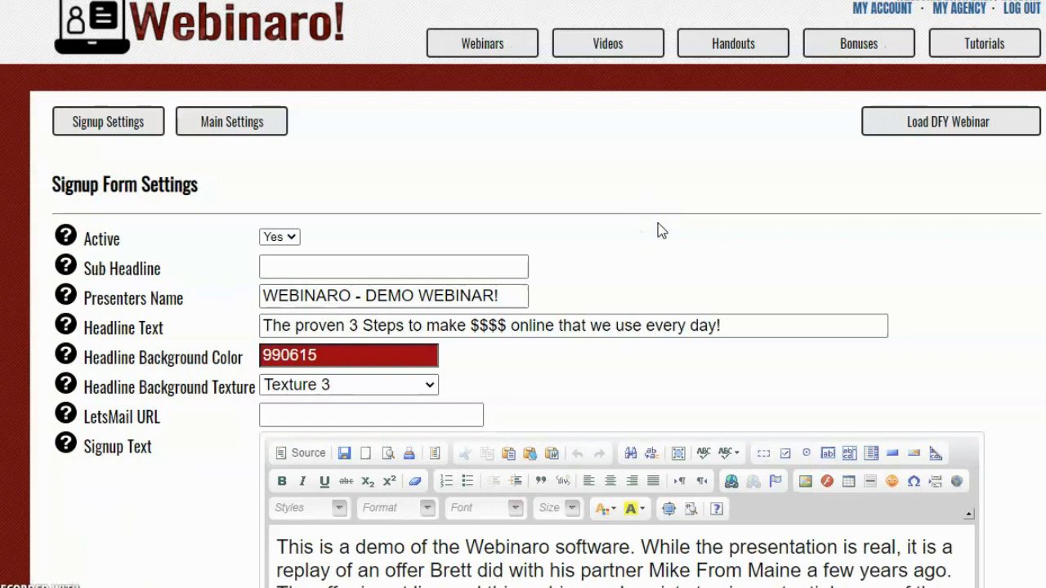
pyautogui.moveTo(663, 223)
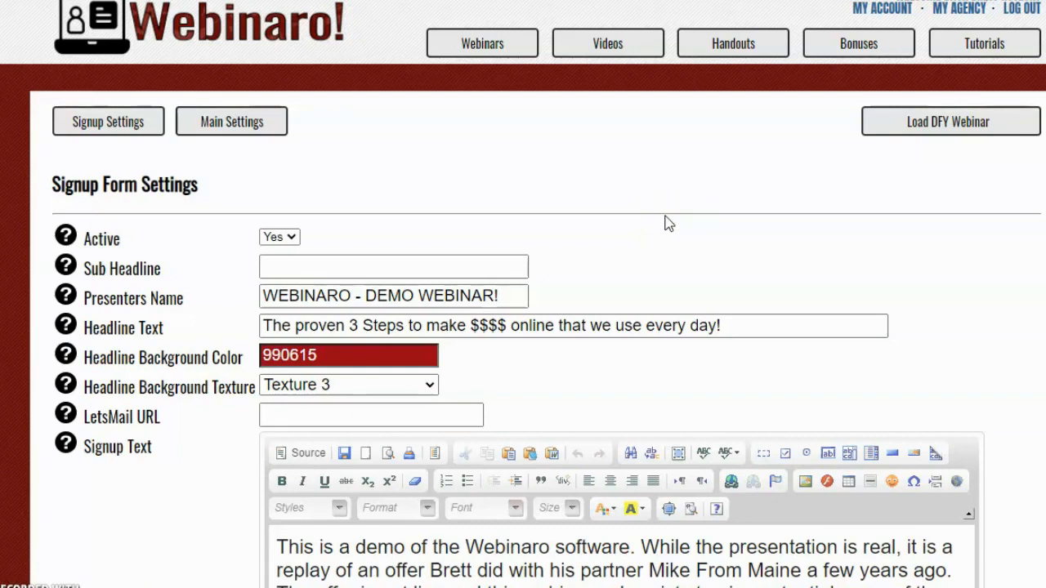
pyautogui.scroll(-3)
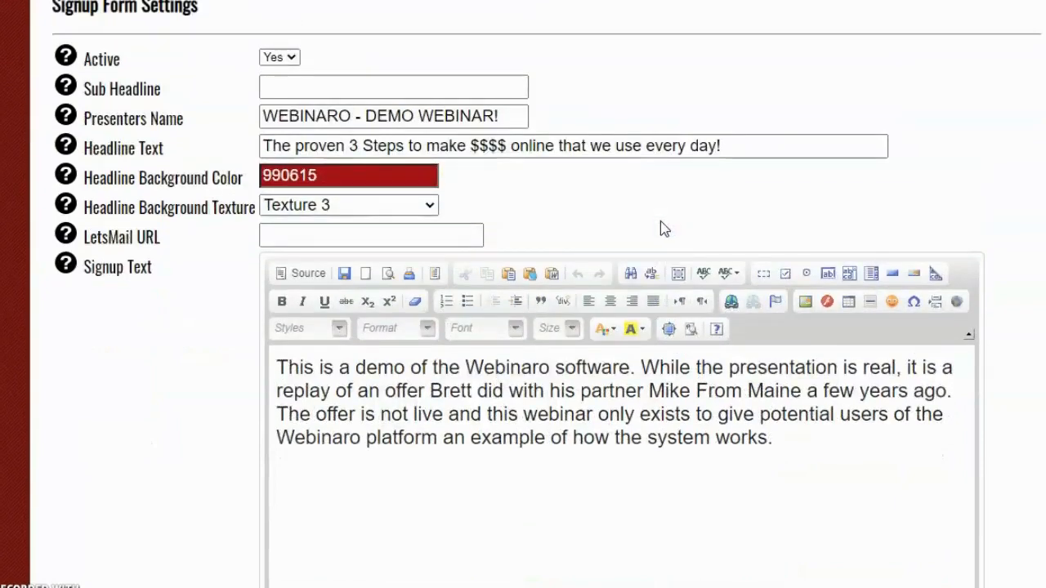
pyautogui.moveTo(657, 226)
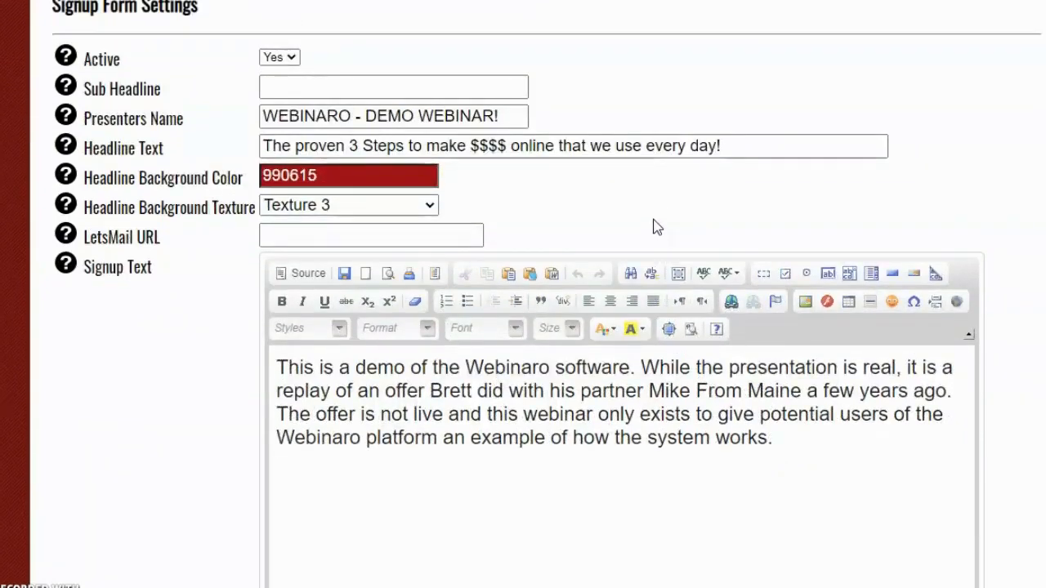
pyautogui.scroll(-3)
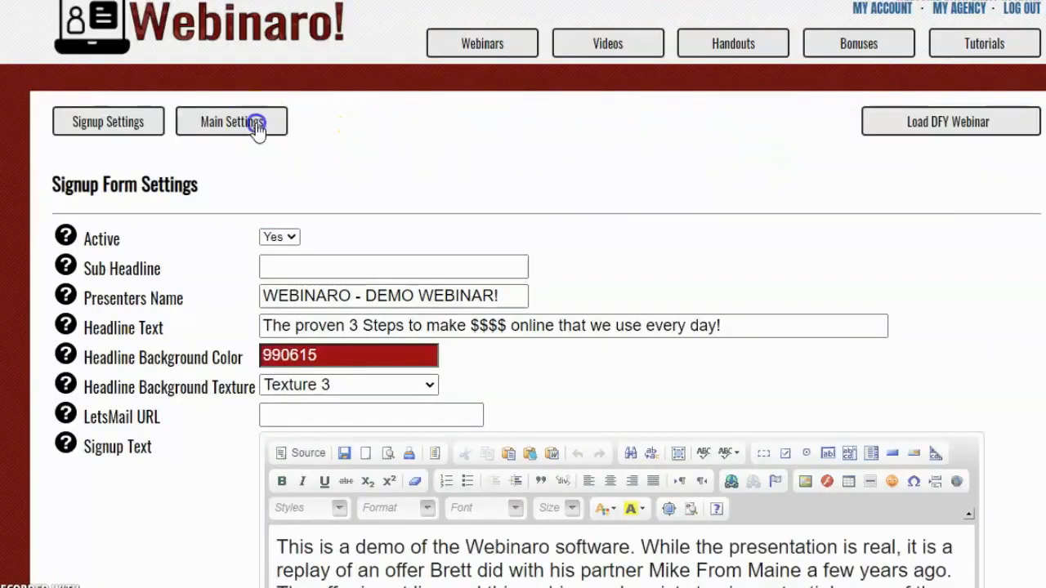
# Step: Show the webinar's Main Settings with replay video, redirect URL and simulated attendees
pyautogui.click(232, 121)
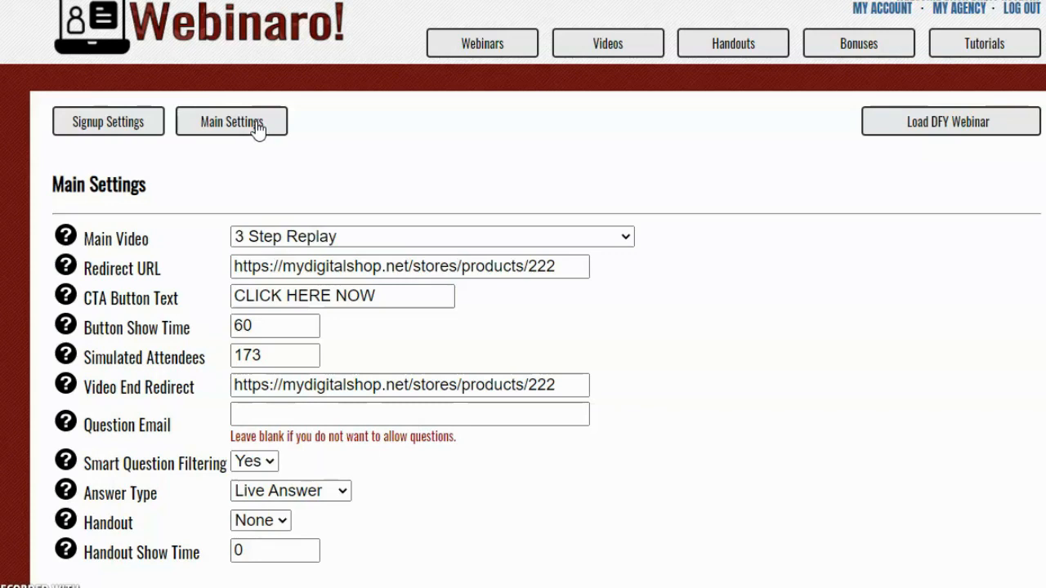
pyautogui.moveTo(108, 121)
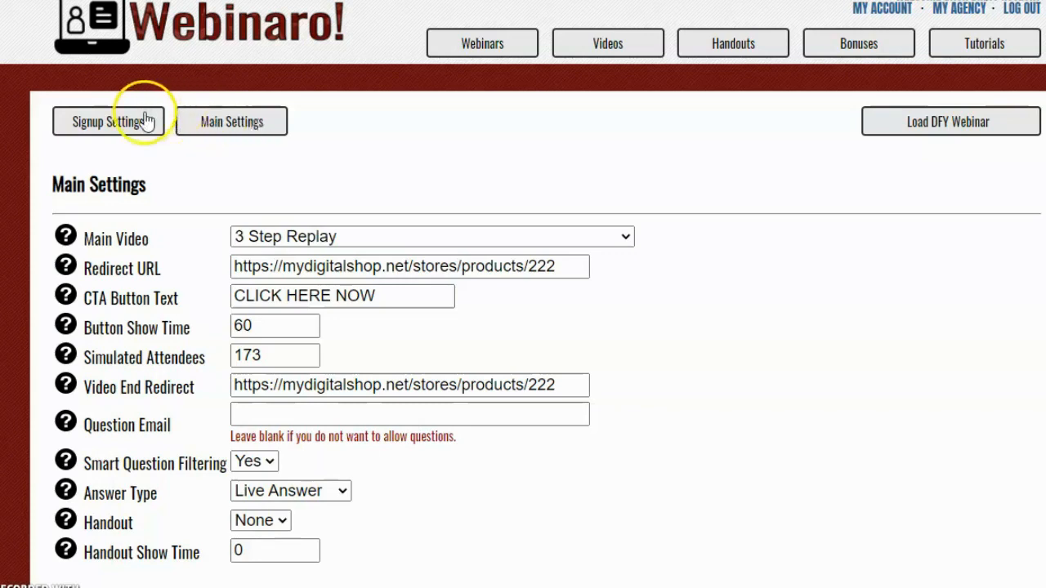
# Step: Return to the Signup Settings with headline, presenter name and signup text
pyautogui.click(108, 121)
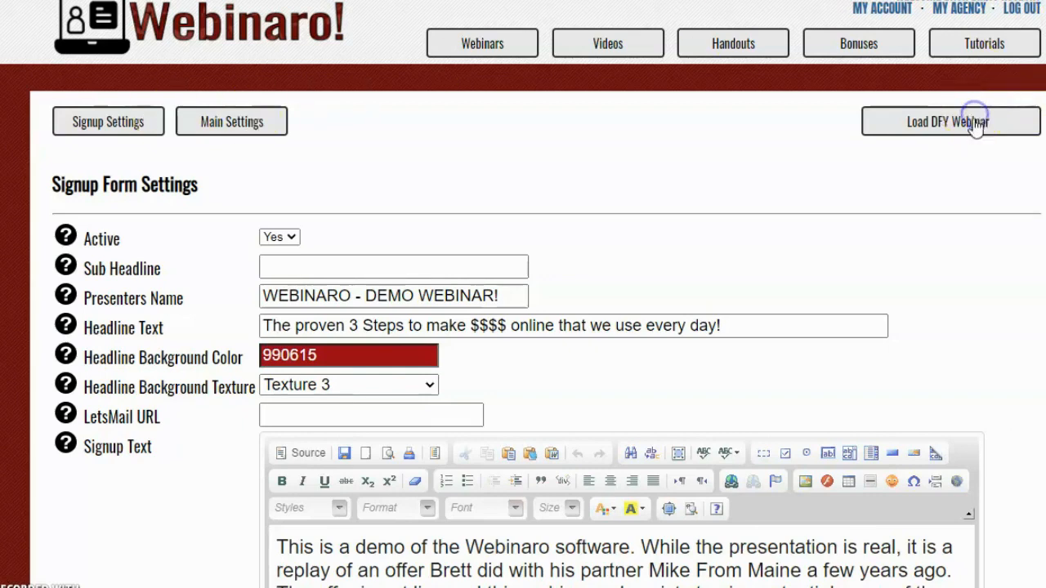
# Step: Load the DFY webinar template to fill headline, presenters, background colour and signup text
pyautogui.click(948, 121)
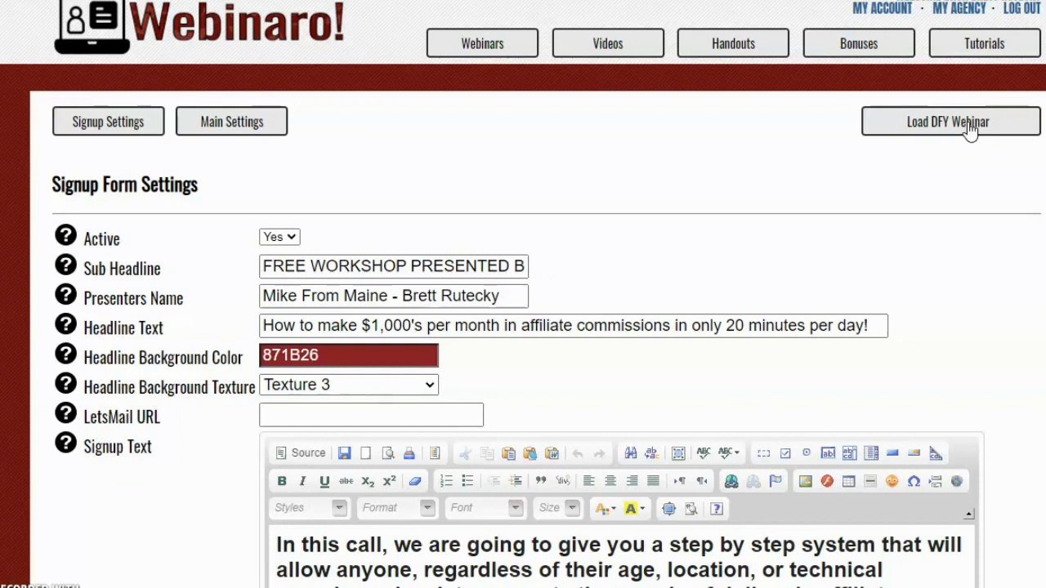
pyautogui.moveTo(972, 129)
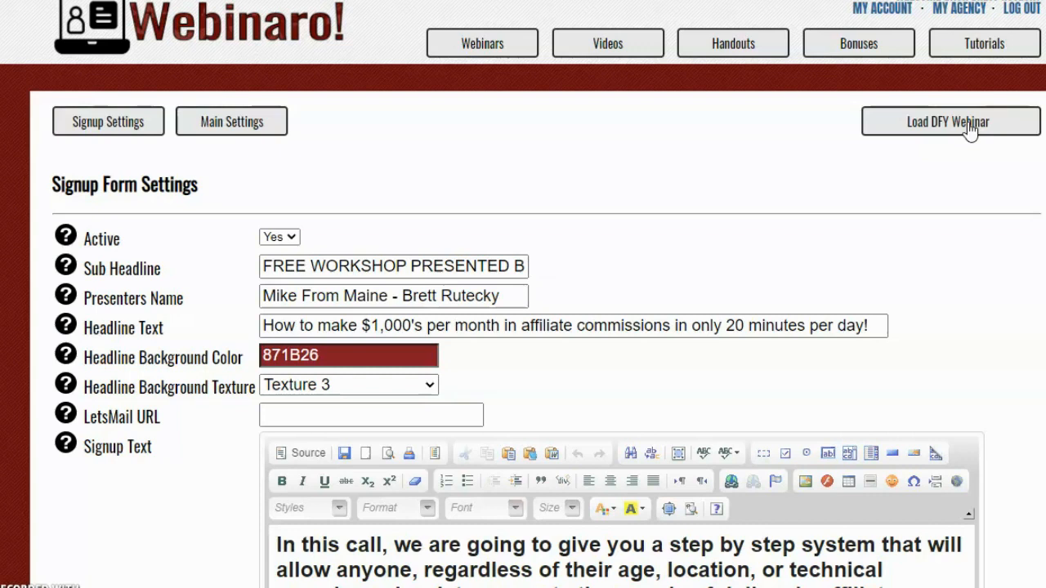